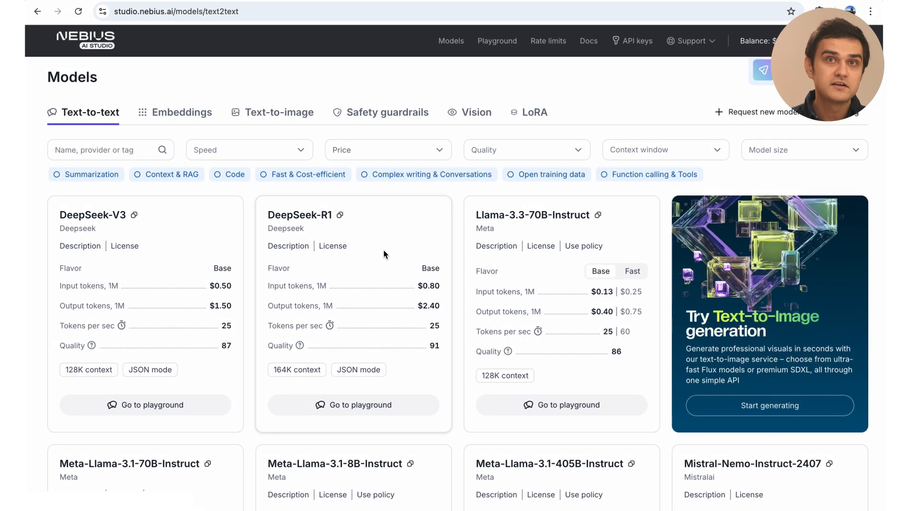
Browse the Embeddings, Text-to-image, Safety guardrails and Vision model tabs.
click(182, 112)
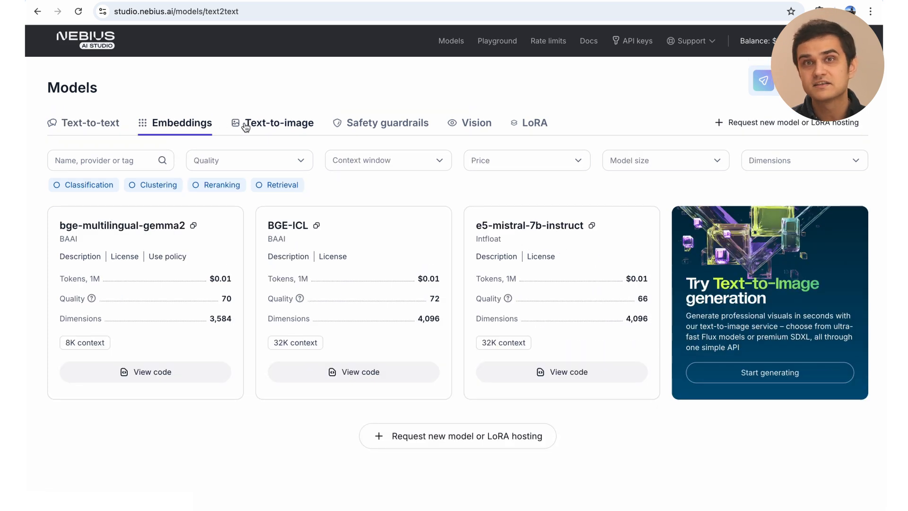
mouse_move(267, 142)
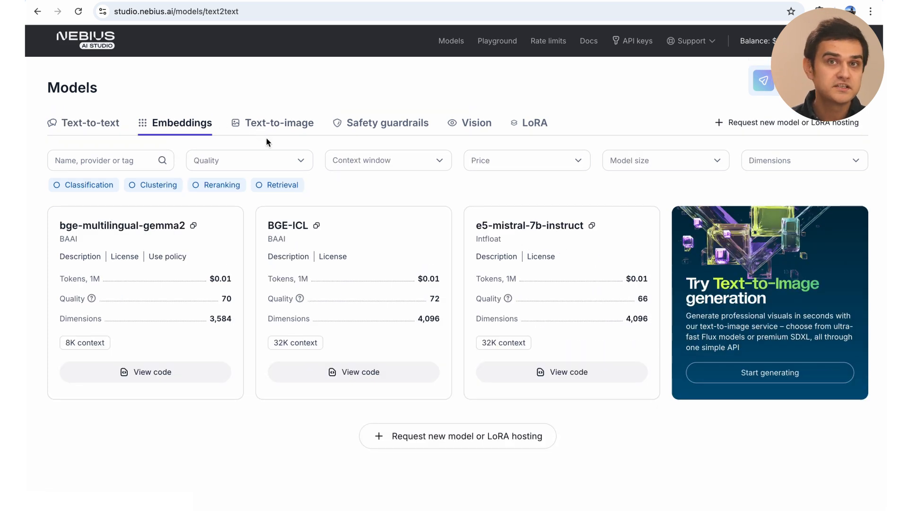
click(279, 122)
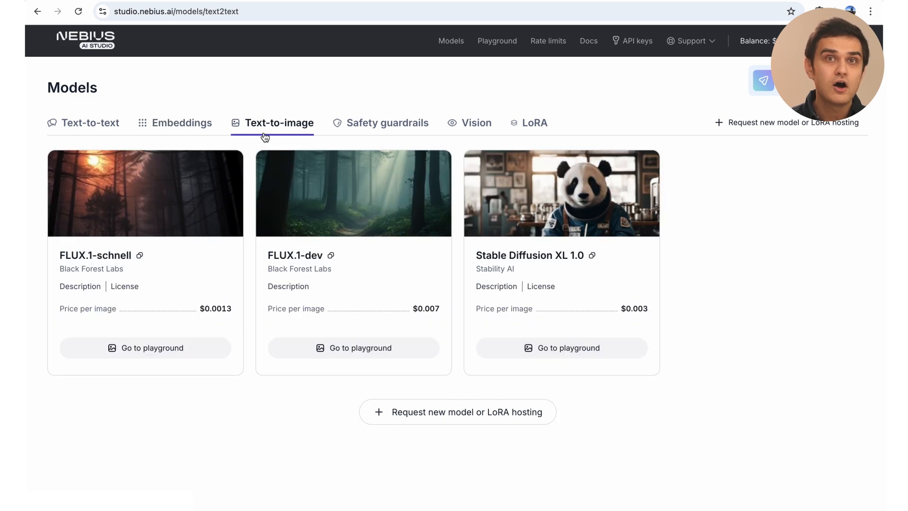
click(388, 123)
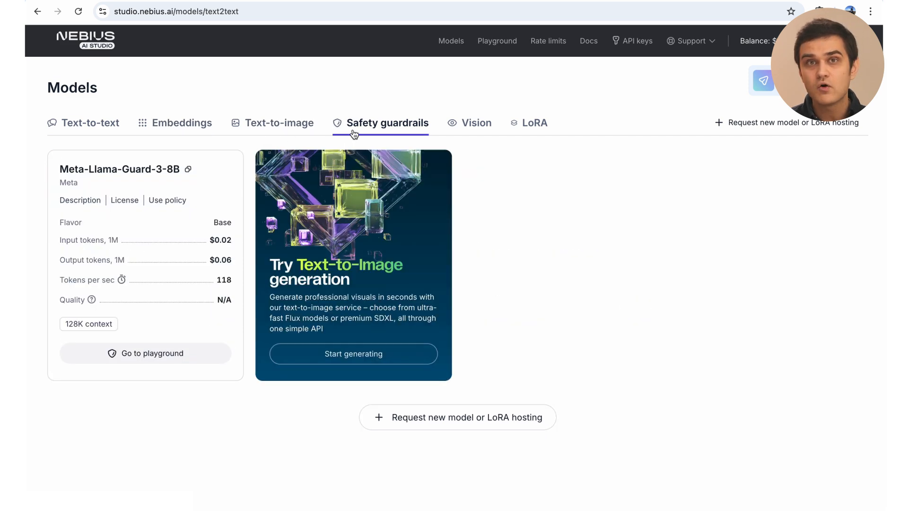
click(476, 122)
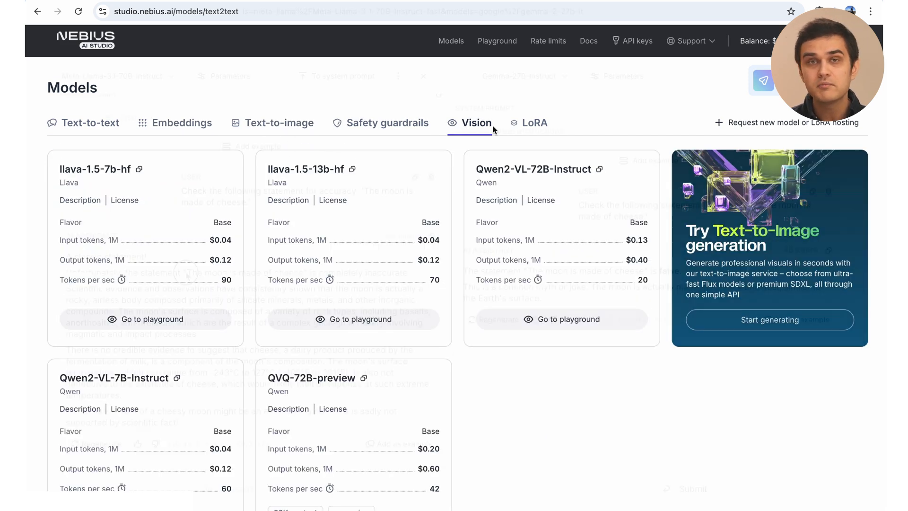
click(496, 40)
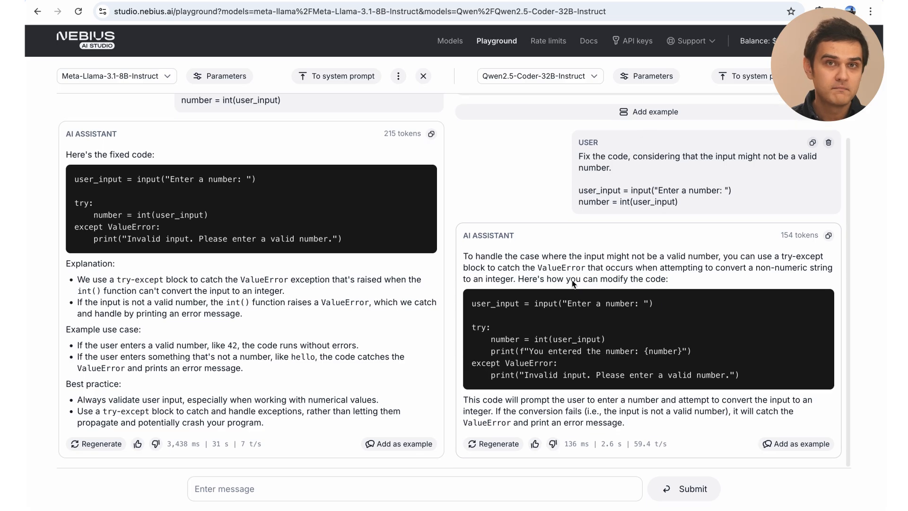
Return to the Text-to-text model catalogue with DeepSeek-V3, DeepSeek-R1 and Llama-3.3-70B-Instruct.
click(450, 41)
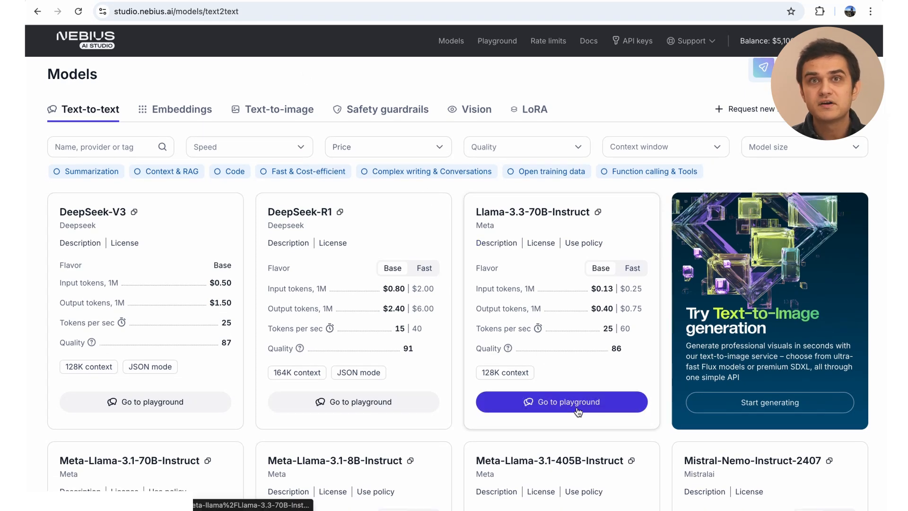
Set up a Llama-3.3-70B-Instruct playground with a Croatia-capital train fun-fact example, then compare.
click(560, 401)
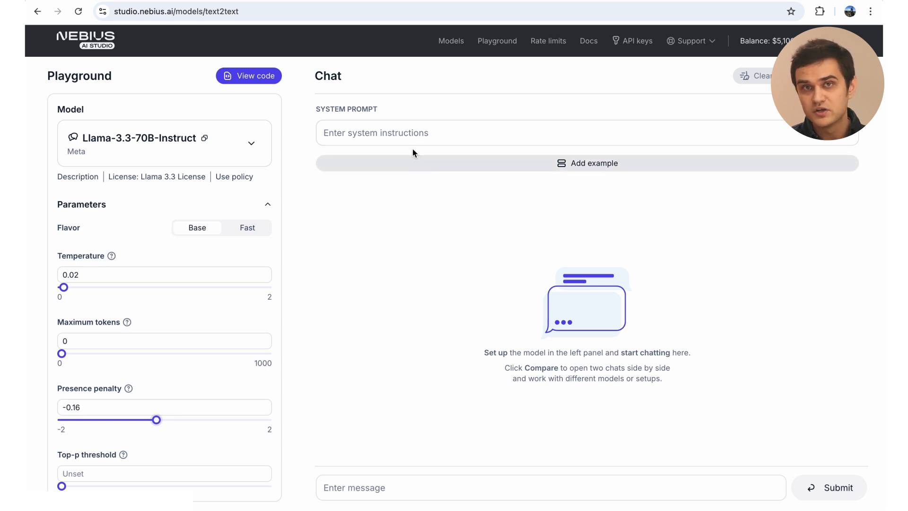
mouse_move(425, 164)
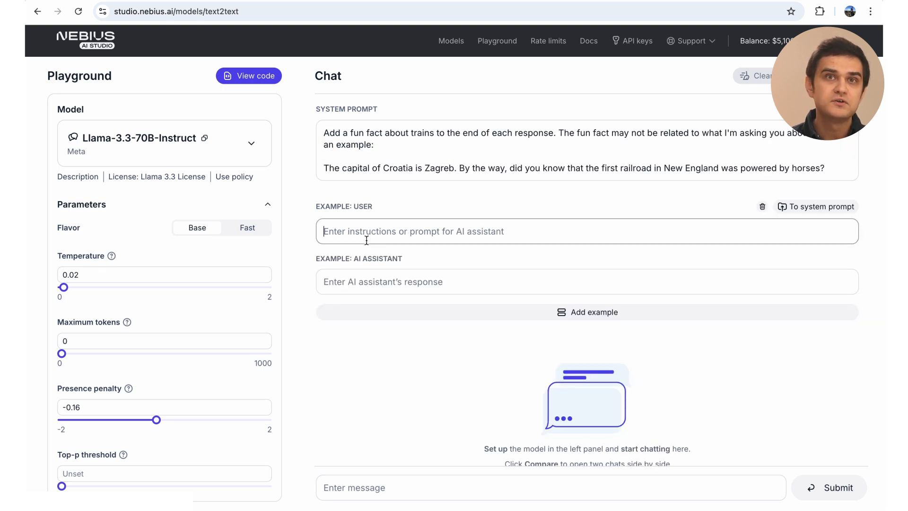
text(What is the capital of Croatia?)
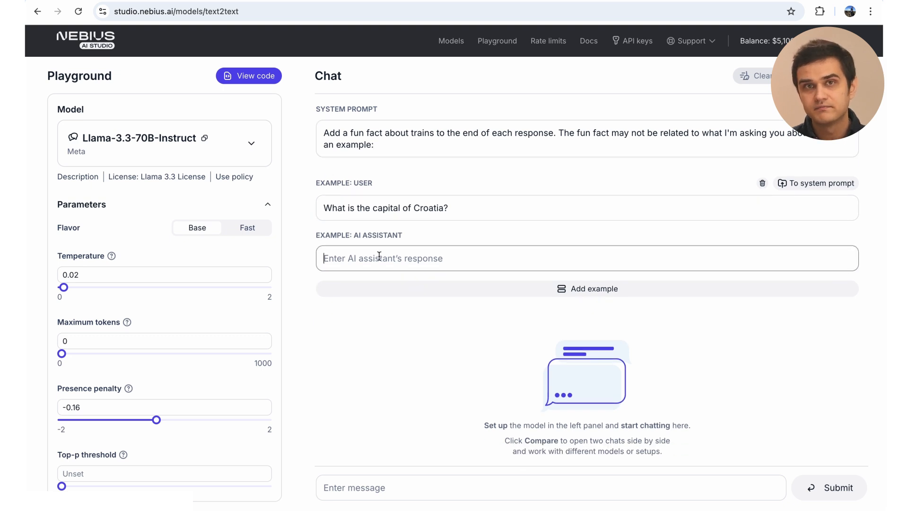
text(The capital of Croatia is Zagreb. By the way, did you know that the first railroad in New England was powered by horses?)
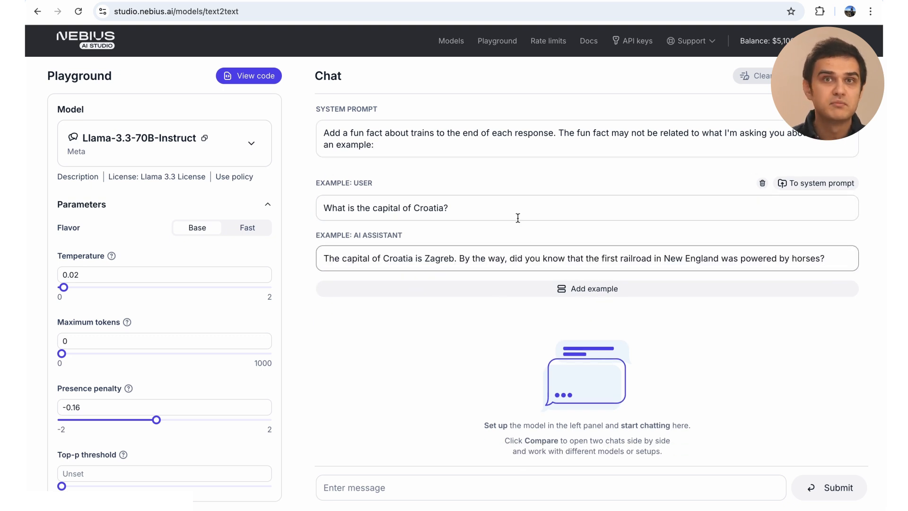
mouse_move(687, 139)
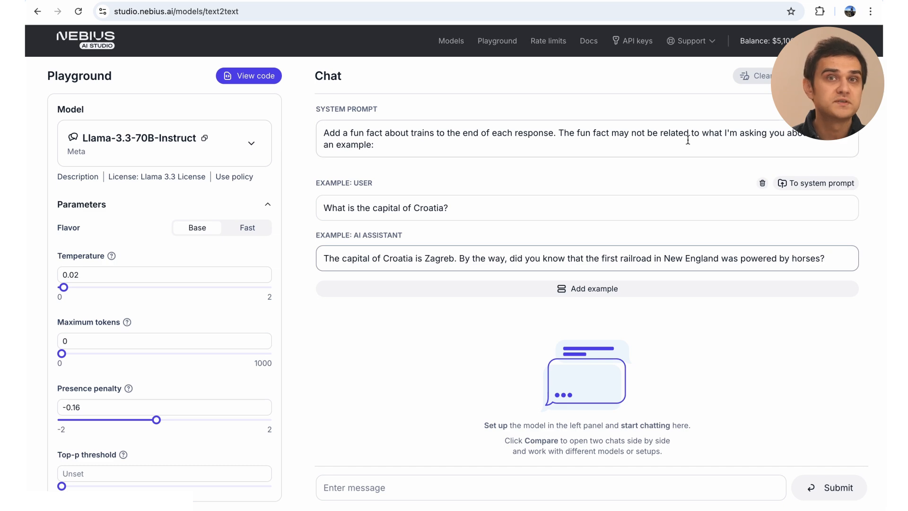
click(556, 75)
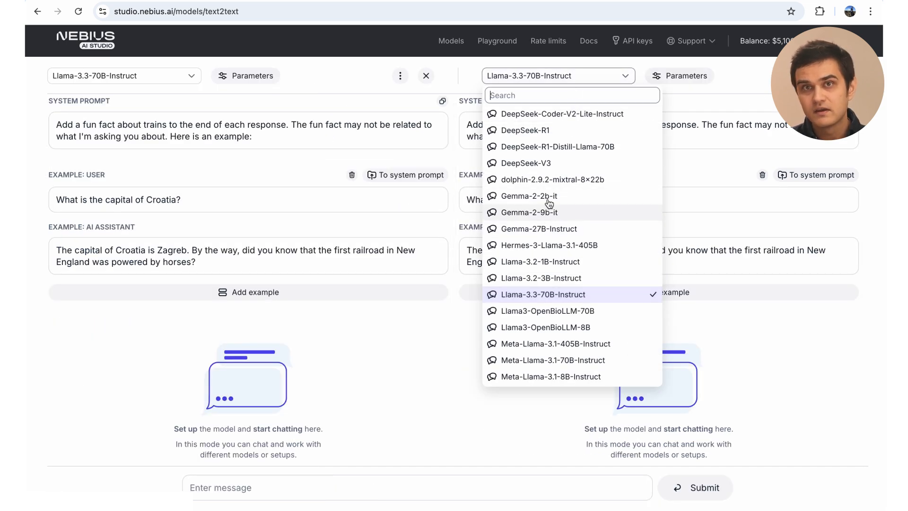
Switch the second comparison chat's model to DeepSeek-R1.
click(524, 129)
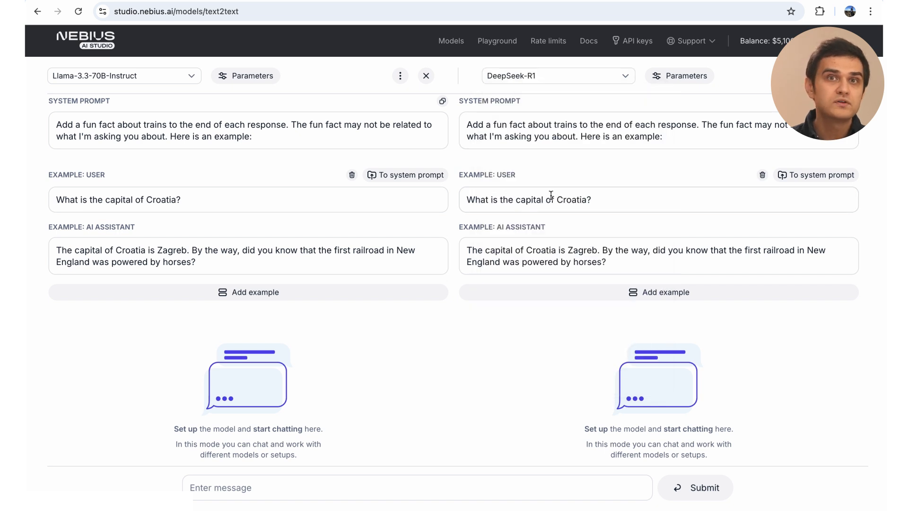
mouse_move(453, 388)
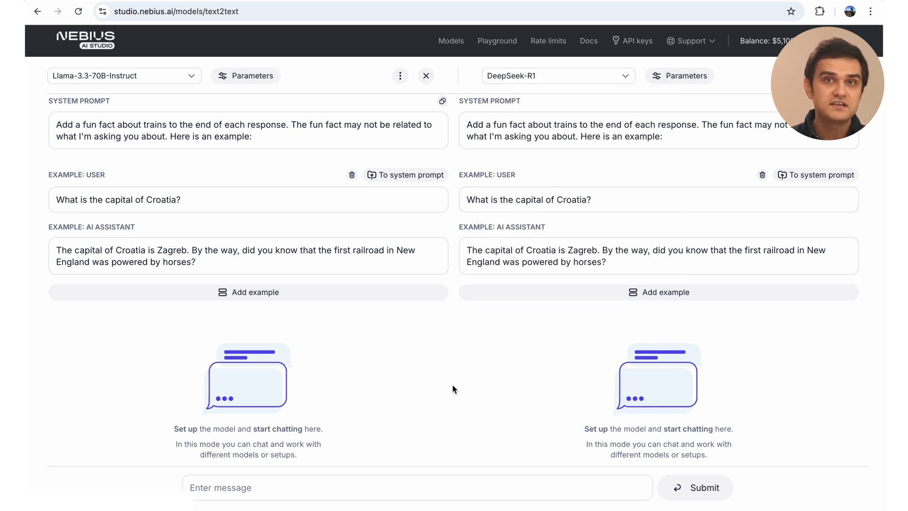
click(588, 41)
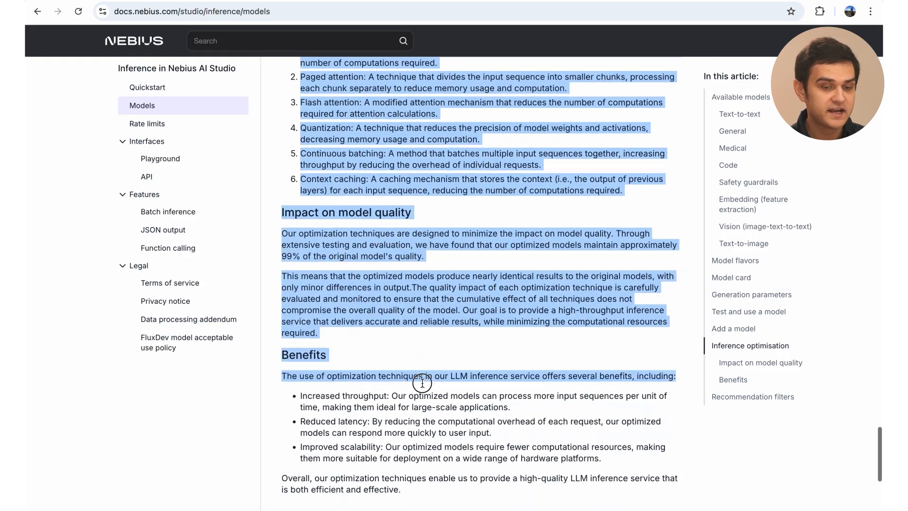
Scroll the Models docs page down to the inference-optimisation Benefits section.
scroll(down, 3)
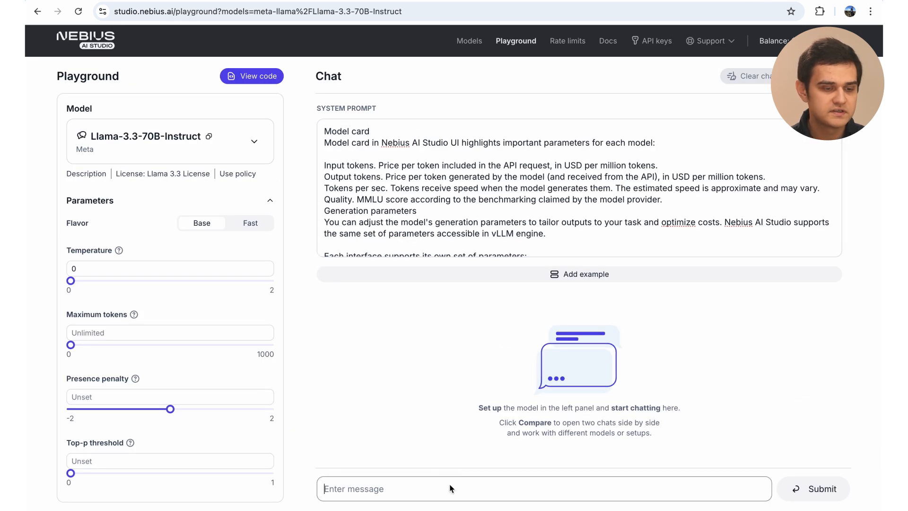
mouse_move(602, 237)
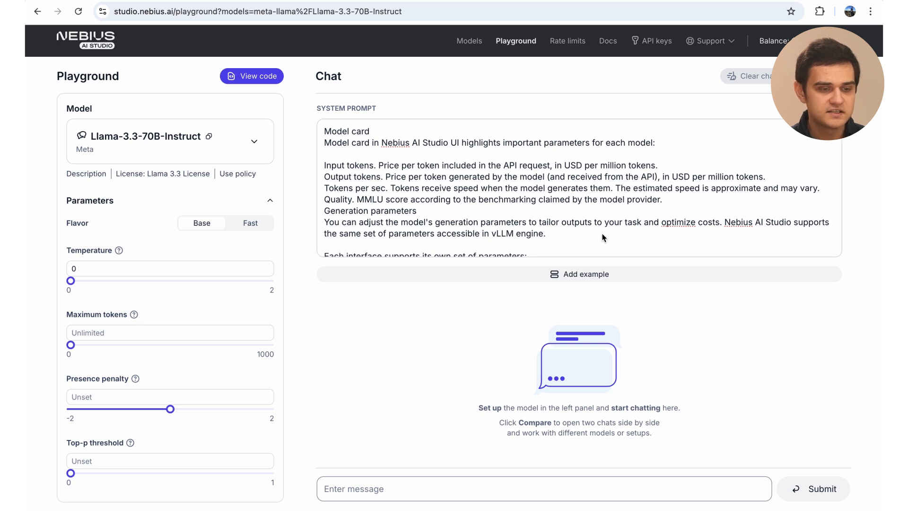
Add an example pair asking how to request a model, with a catalogue-based answer.
click(578, 273)
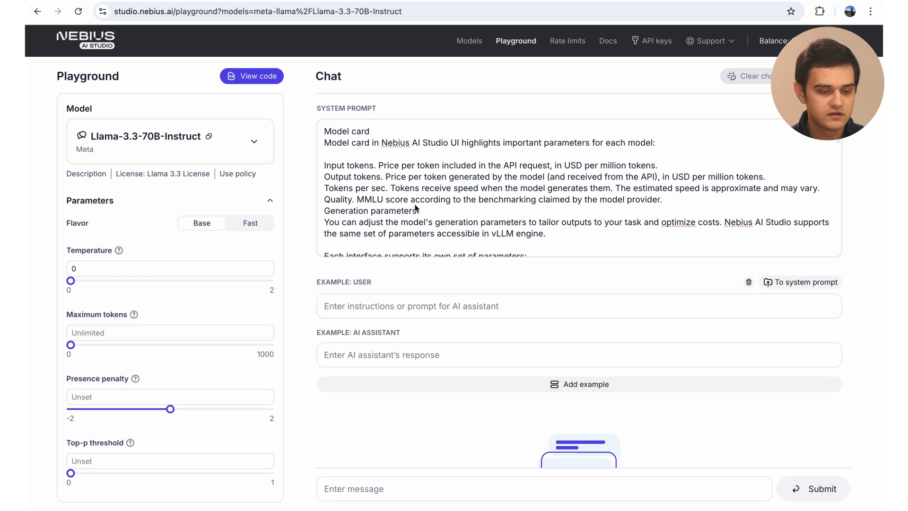
mouse_move(451, 120)
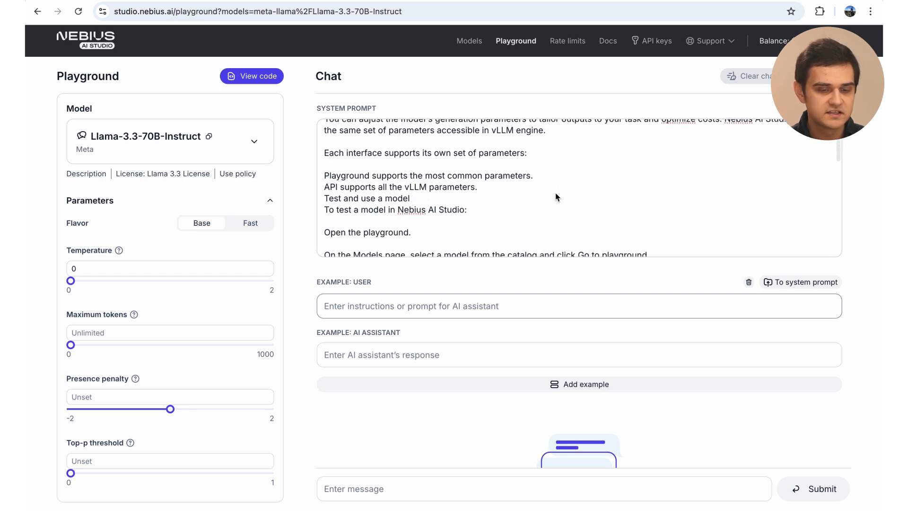
scroll(up, 3)
text(How do I request a model in Nebius AI Studio?)
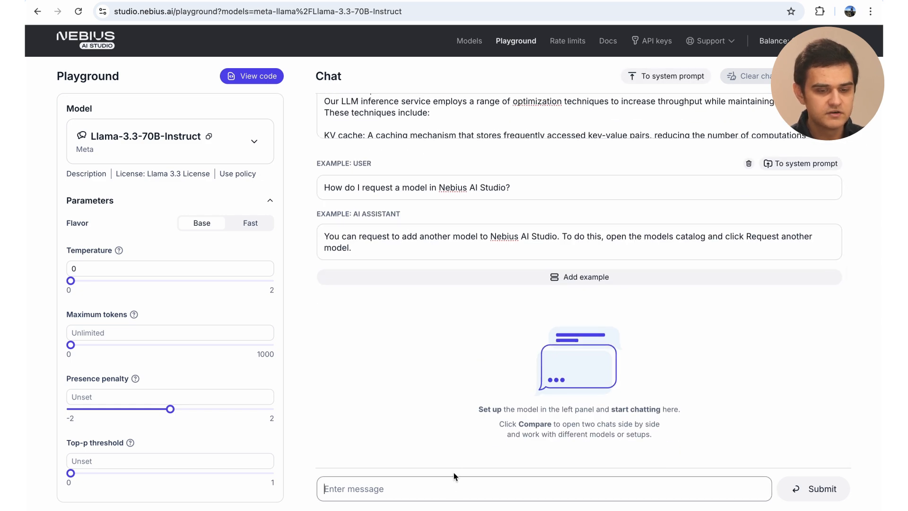
mouse_move(465, 386)
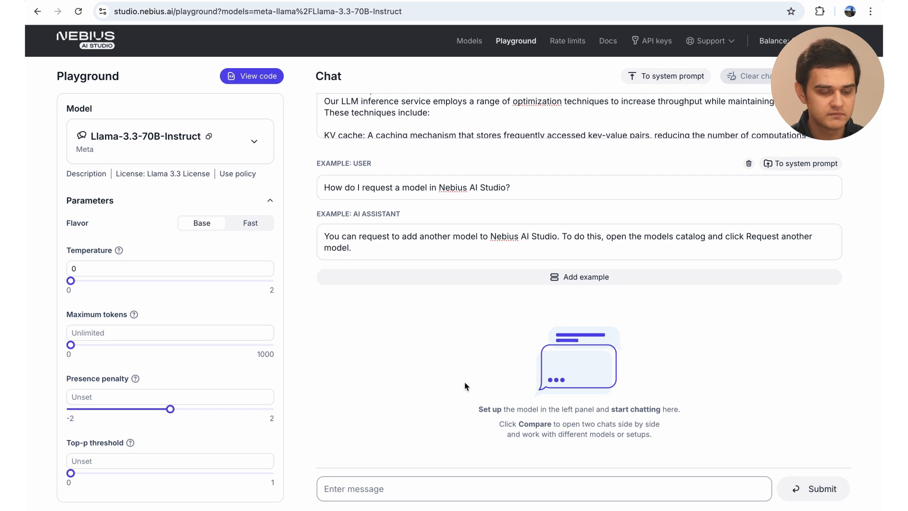
Ask 'How do you guys optimise inference in Nebius AI studio?' and read the answer.
text(How do)
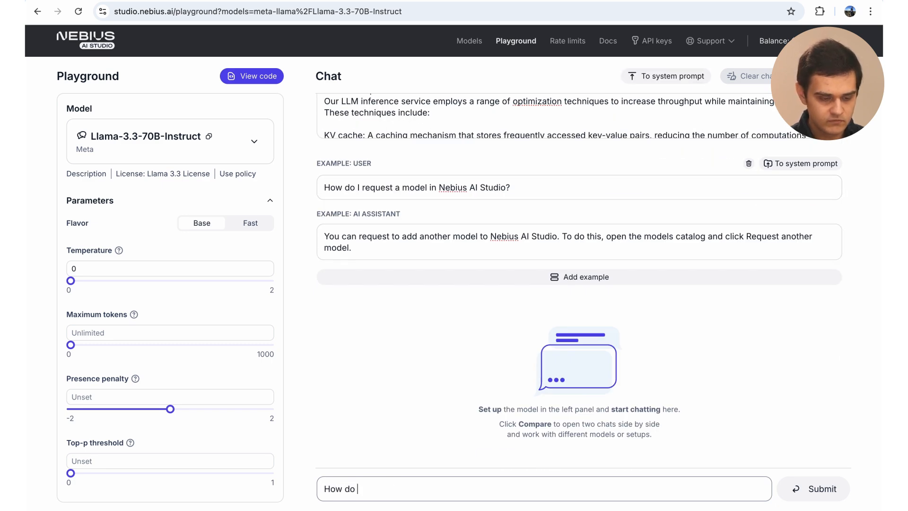
text(you guys)
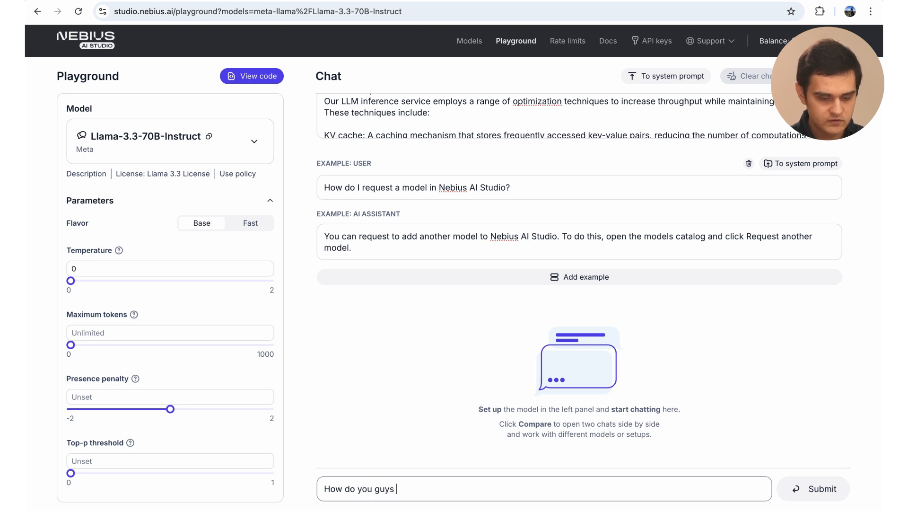
text(optimise)
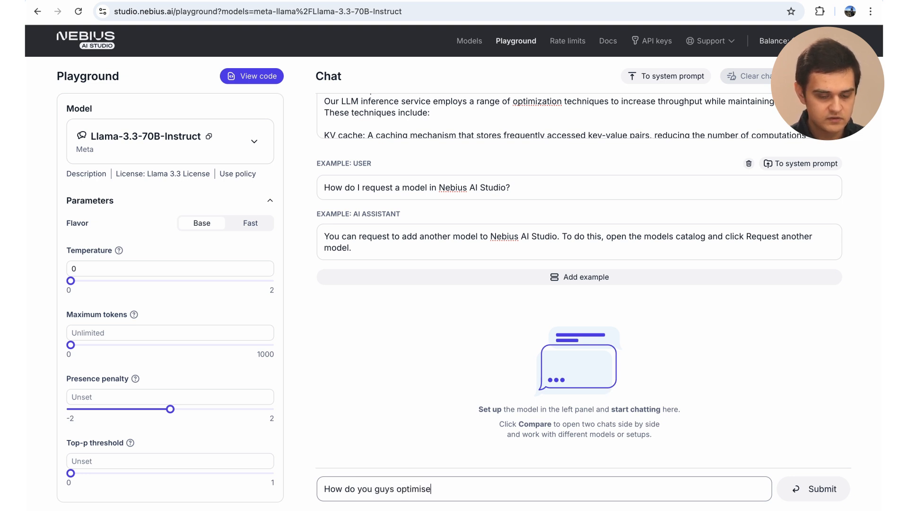
text(infe)
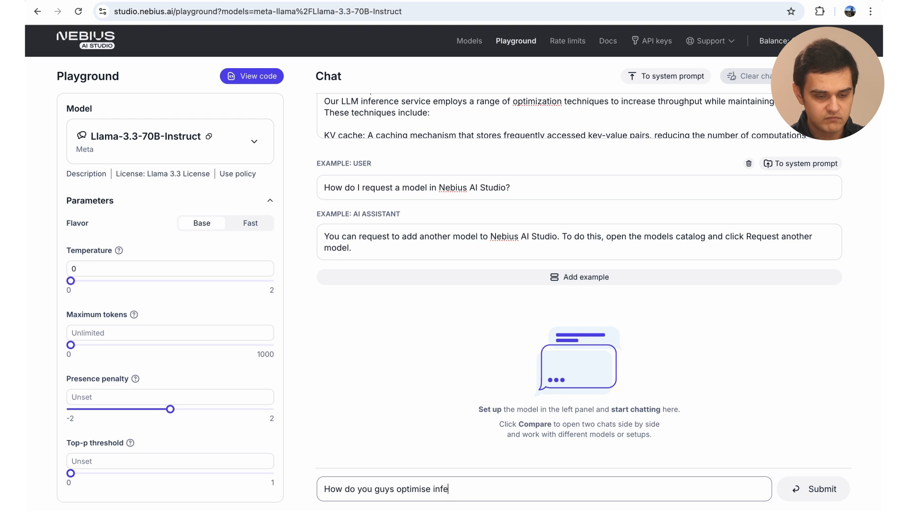
text(rence in Nebi)
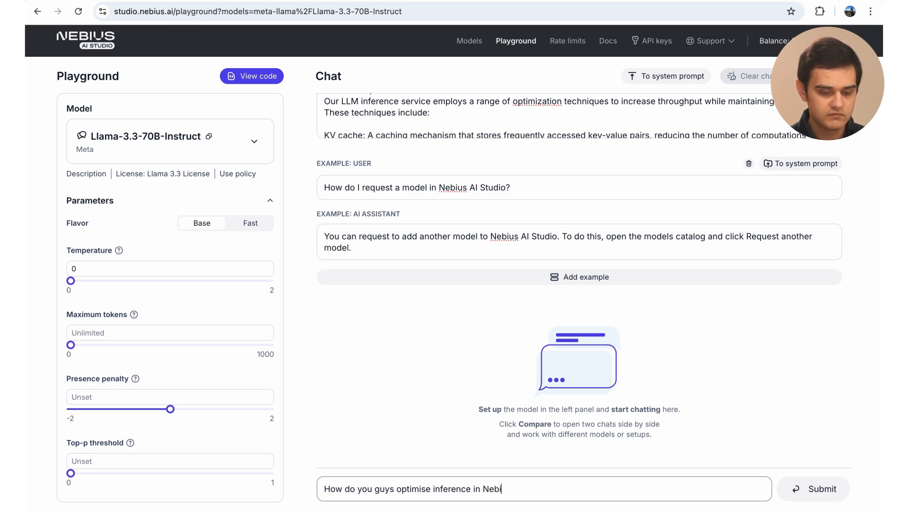
text(us AI stu)
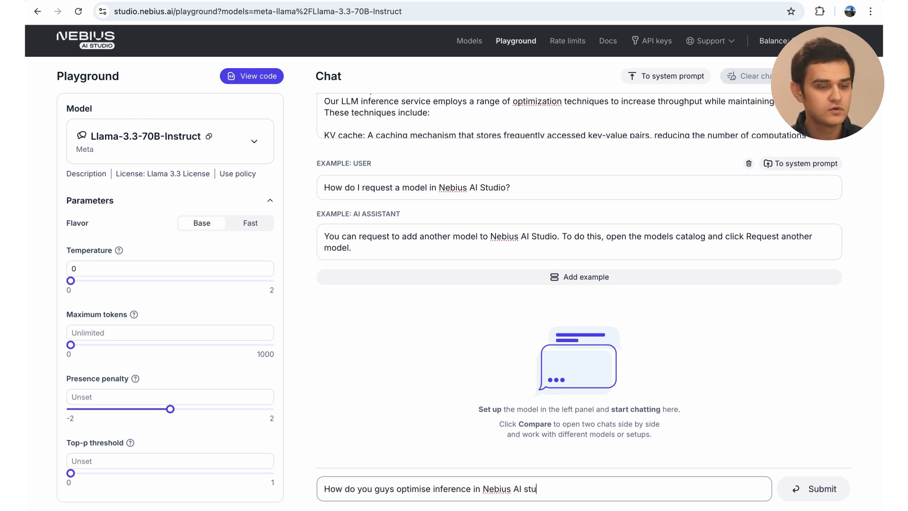
click(813, 489)
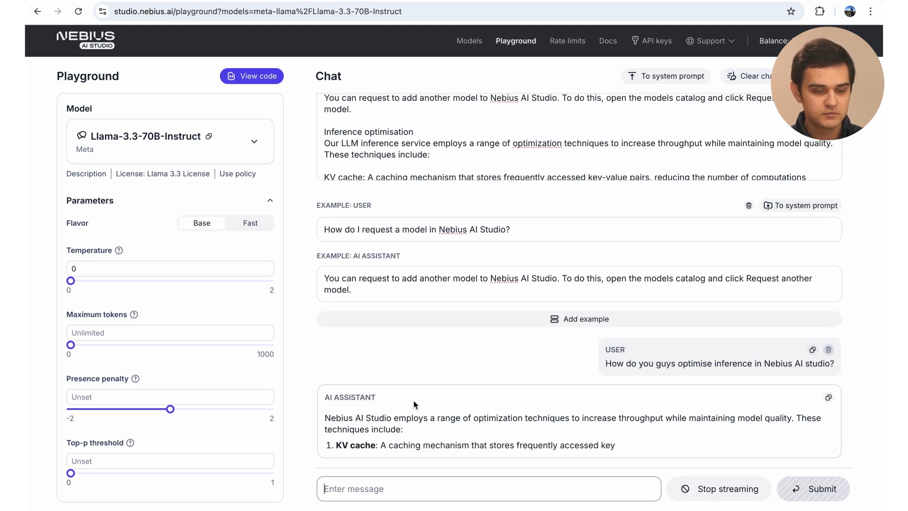
scroll(down, 3)
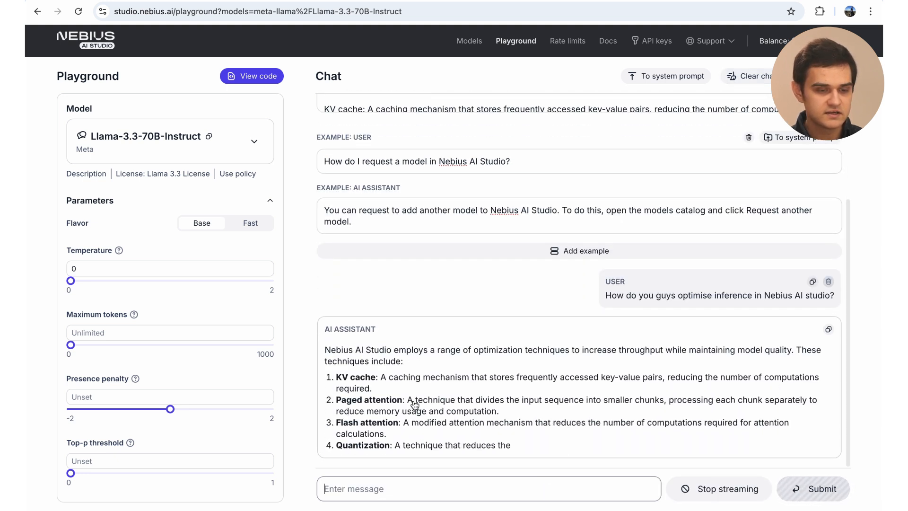
scroll(down, 3)
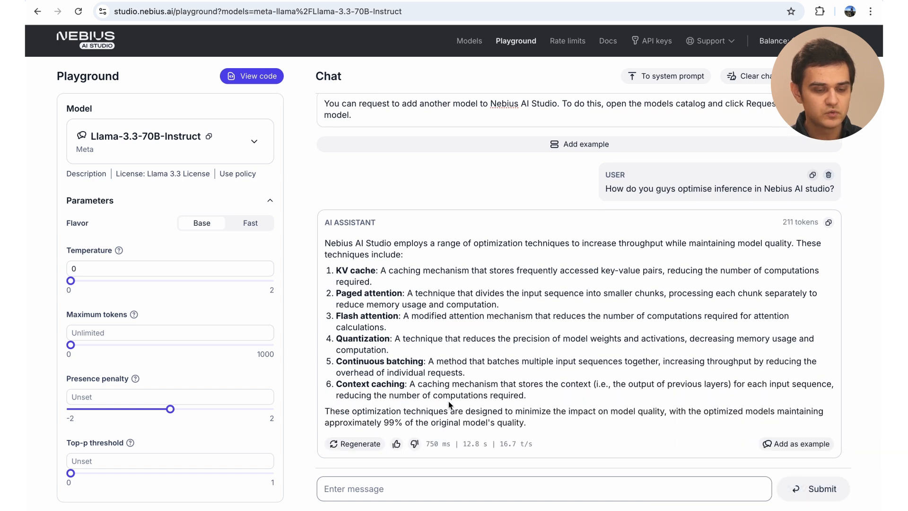
mouse_move(619, 306)
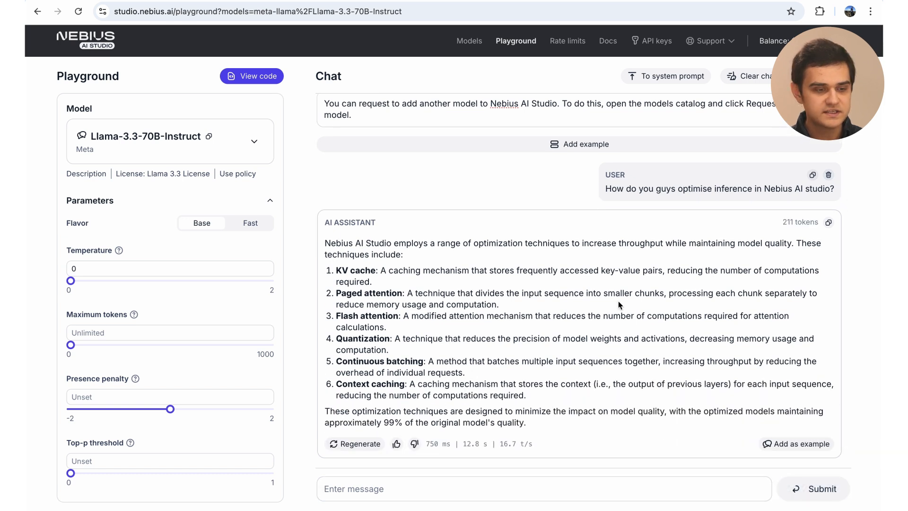
mouse_move(470, 209)
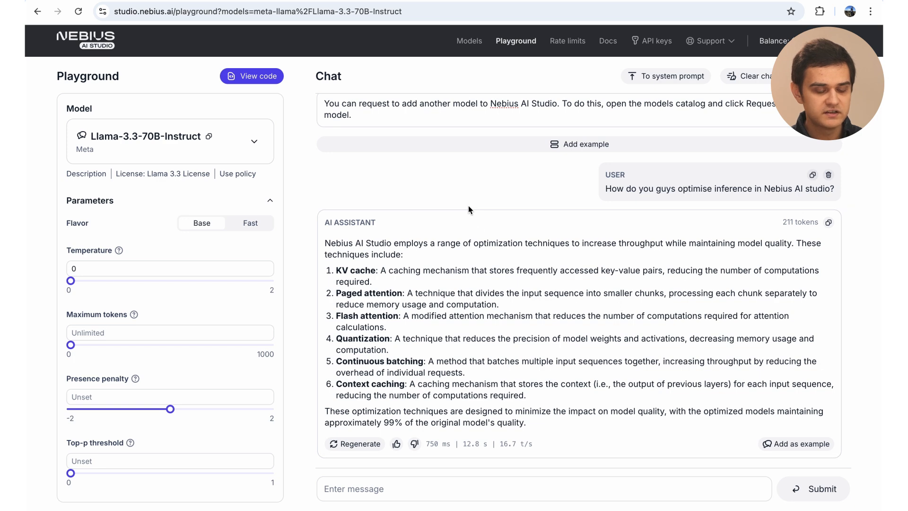
click(251, 76)
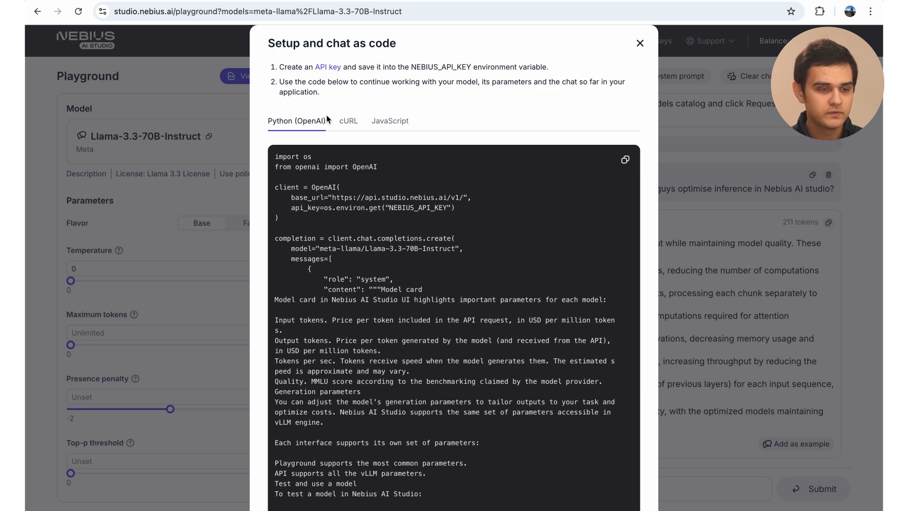
mouse_move(348, 122)
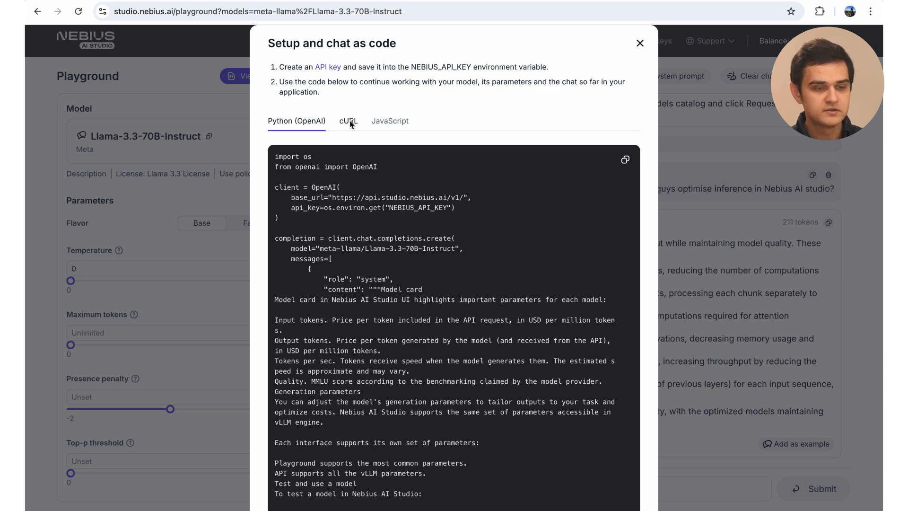
Browse the Python (OpenAI) snippet and select the NEBIUS_API_KEY variable name.
click(389, 121)
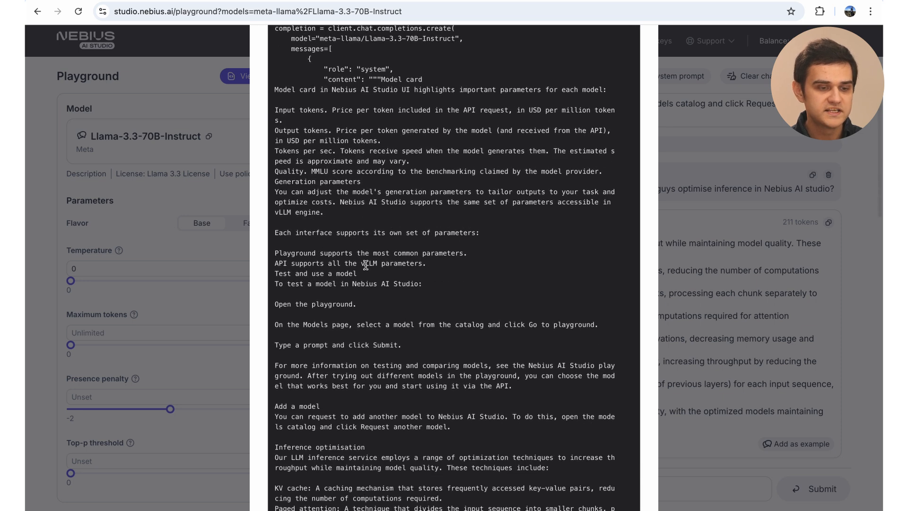
scroll(up, 3)
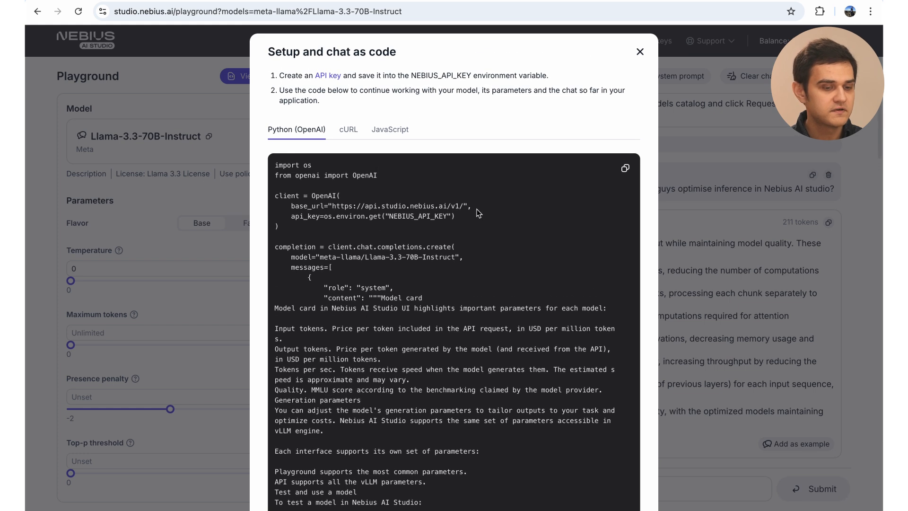
double_click(419, 216)
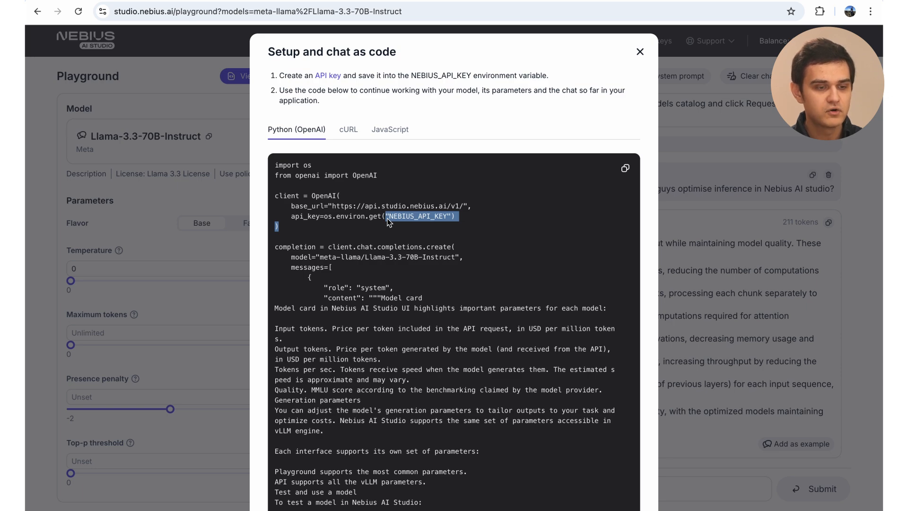
scroll(down, 3)
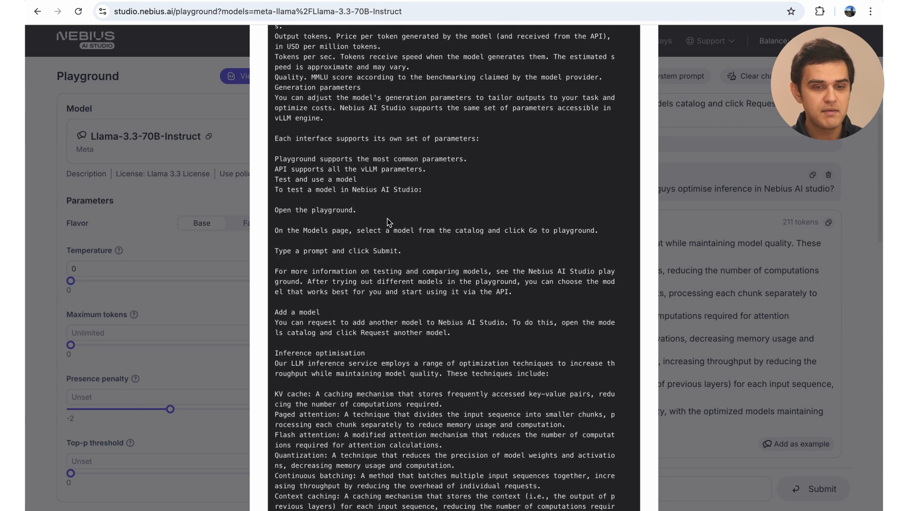
click(656, 40)
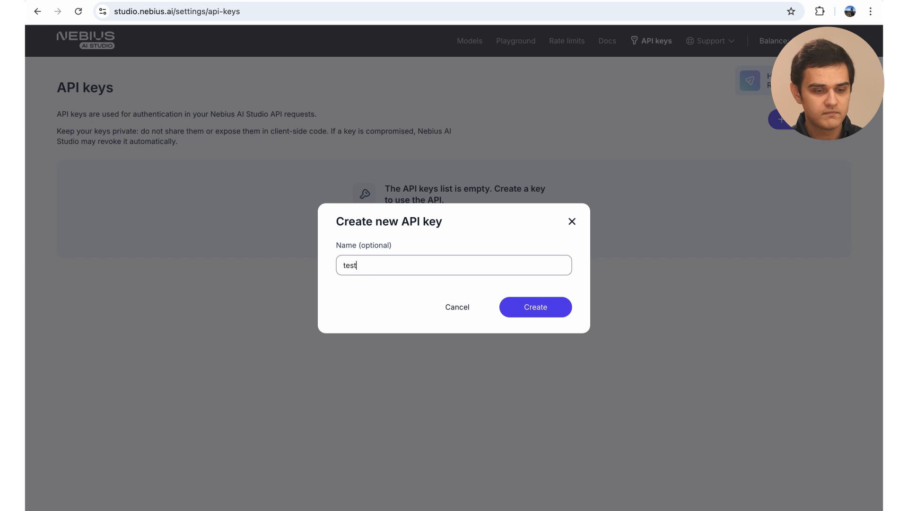
Create an API key named 'test' and copy its secret.
click(533, 307)
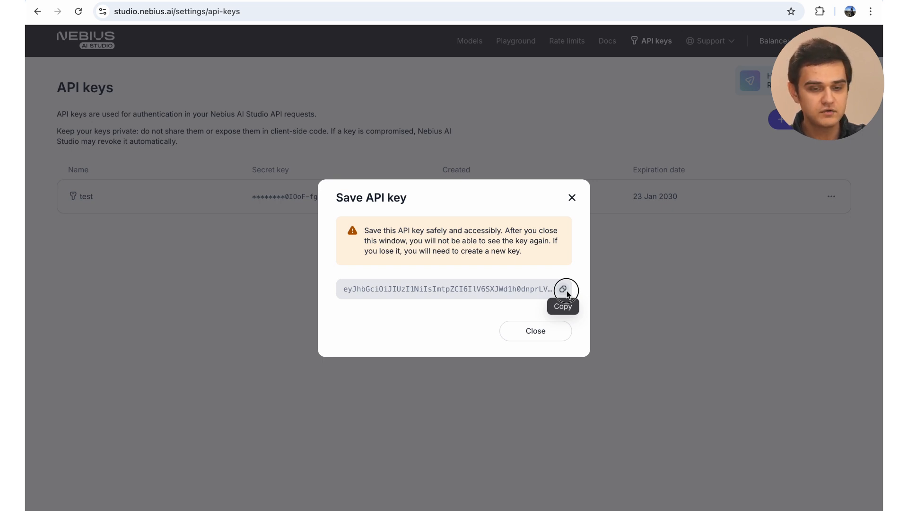
click(515, 41)
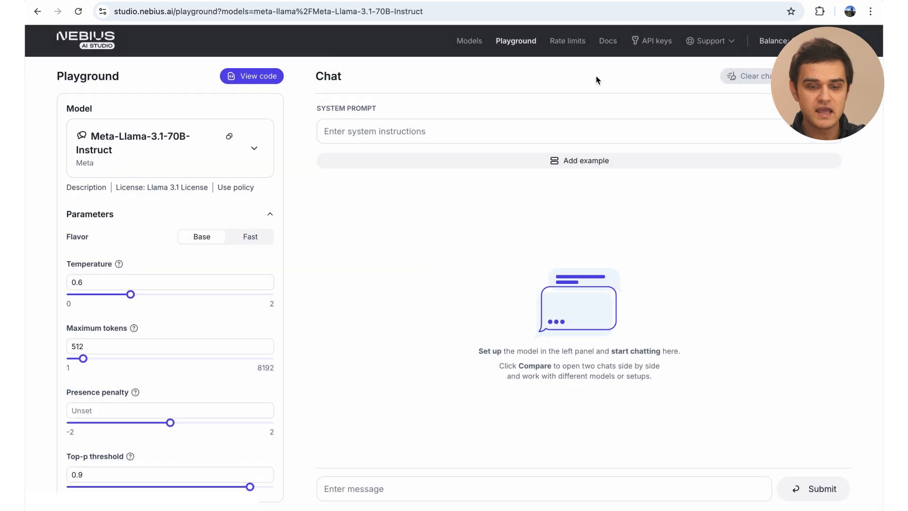
click(607, 41)
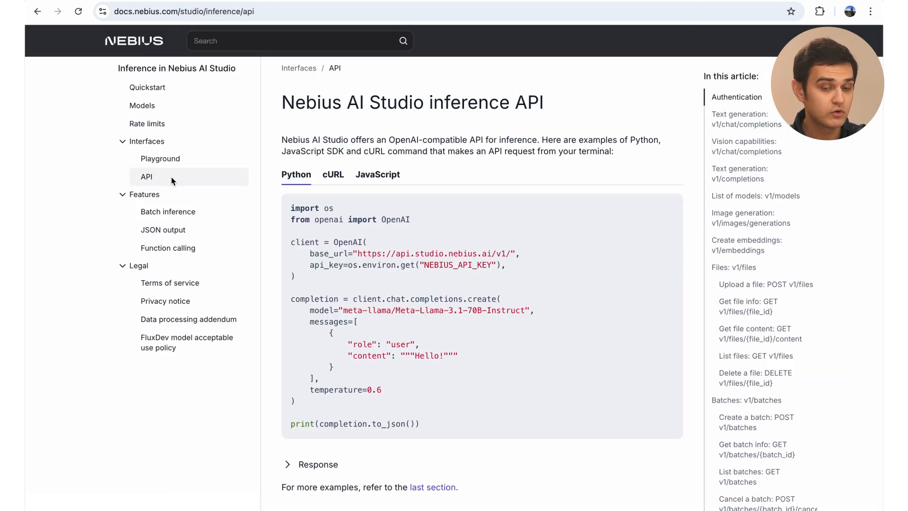
mouse_move(753, 124)
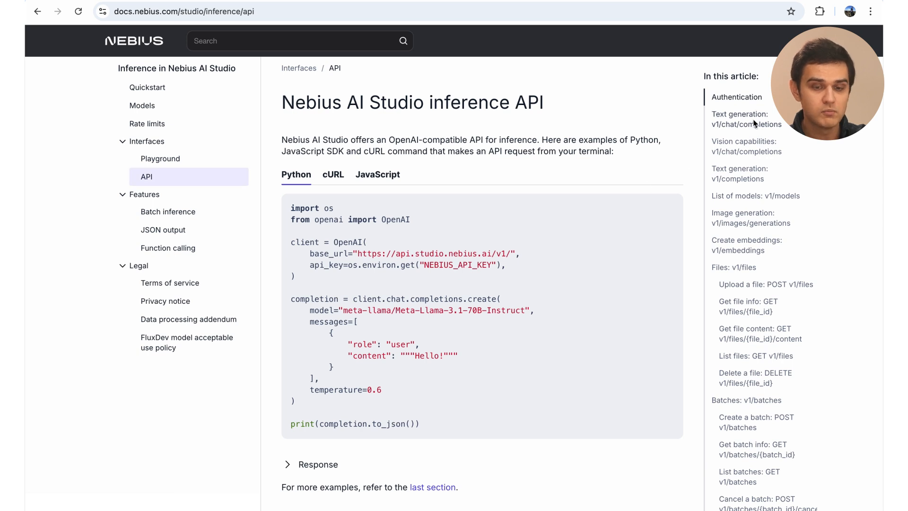
mouse_move(759, 116)
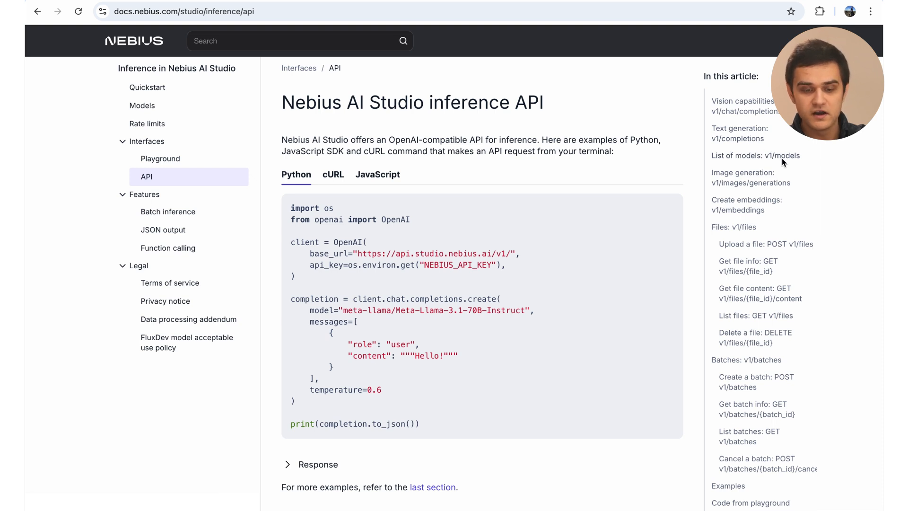
Scroll the inference API article, view JSON output, then return to the API article.
scroll(down, 3)
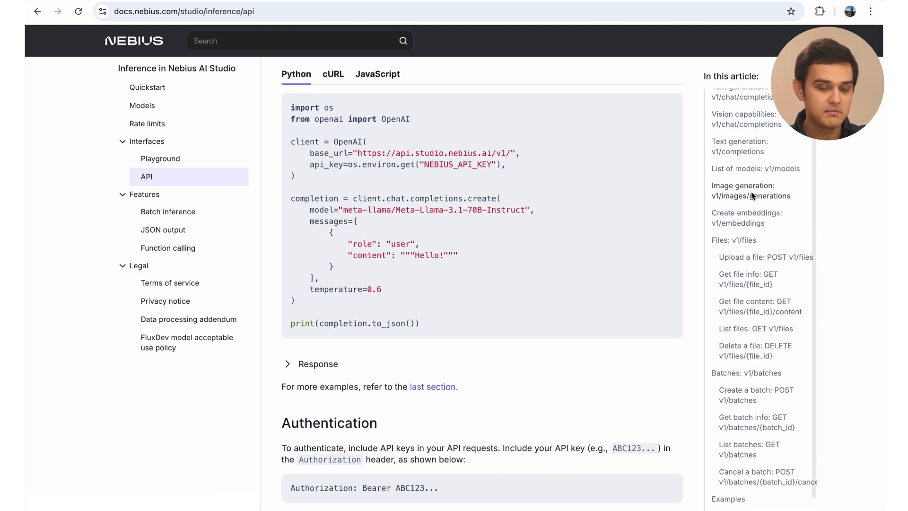
scroll(down, 3)
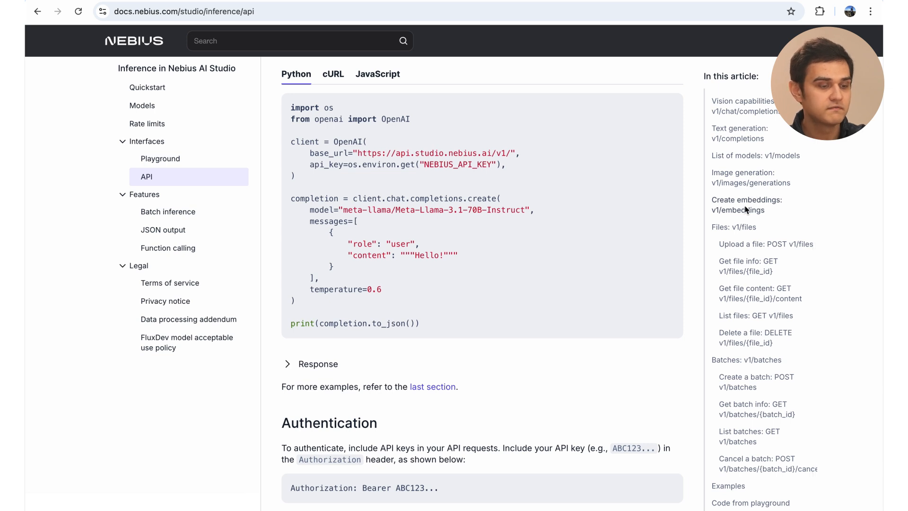
mouse_move(739, 231)
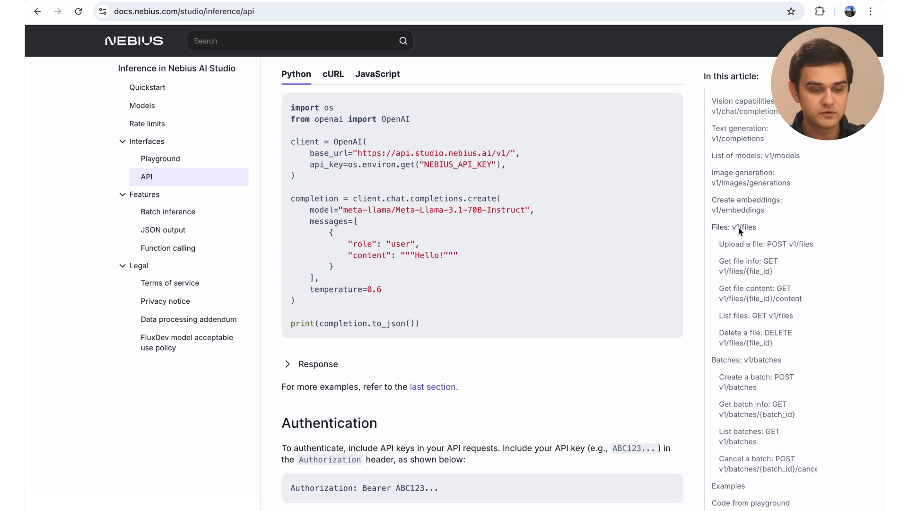
scroll(down, 3)
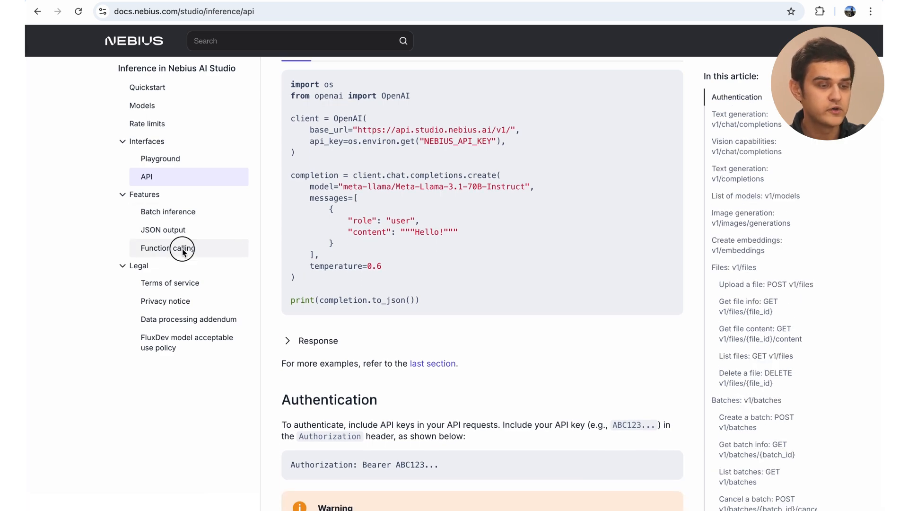
click(163, 229)
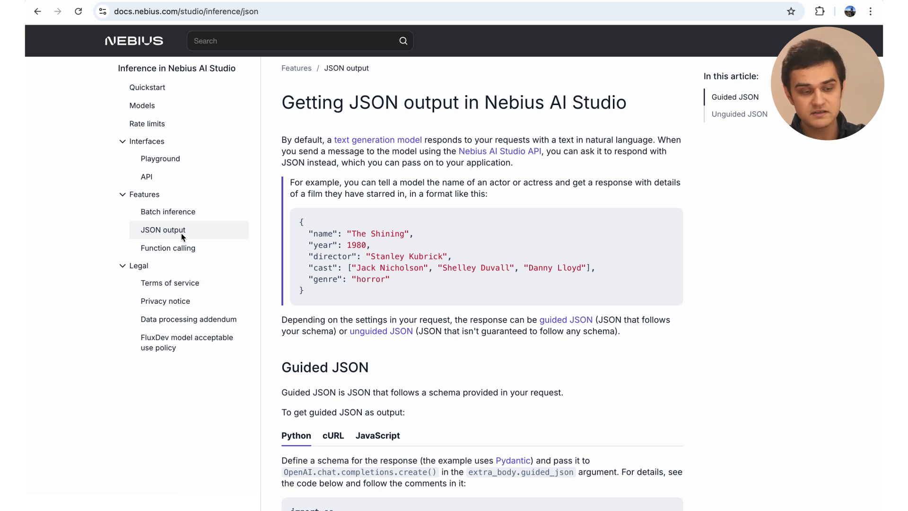
click(146, 176)
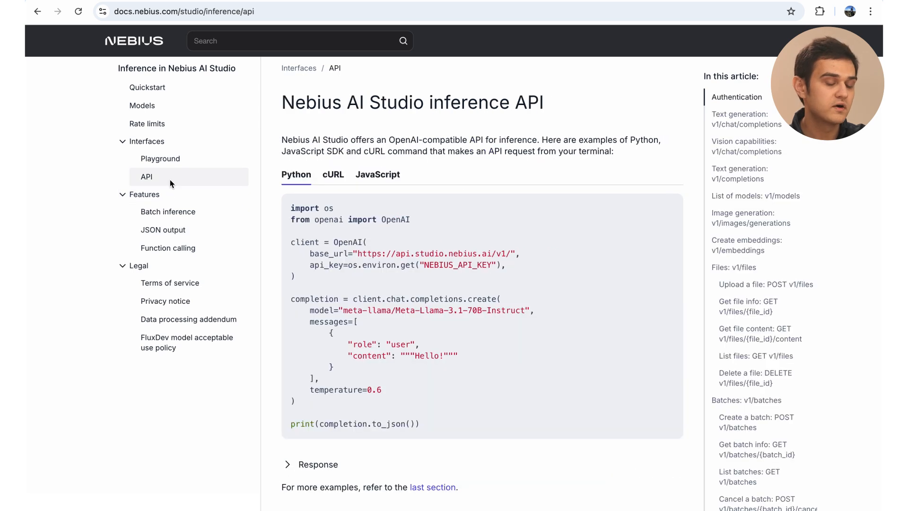
mouse_move(627, 160)
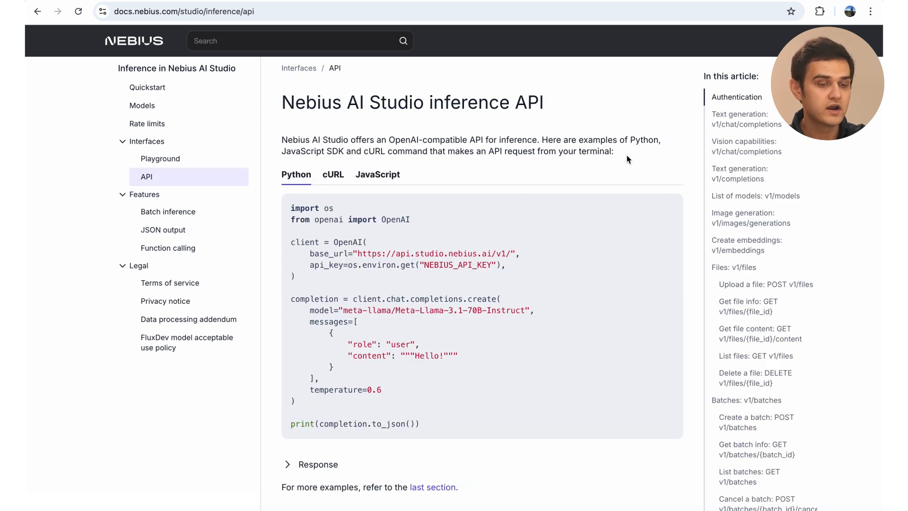